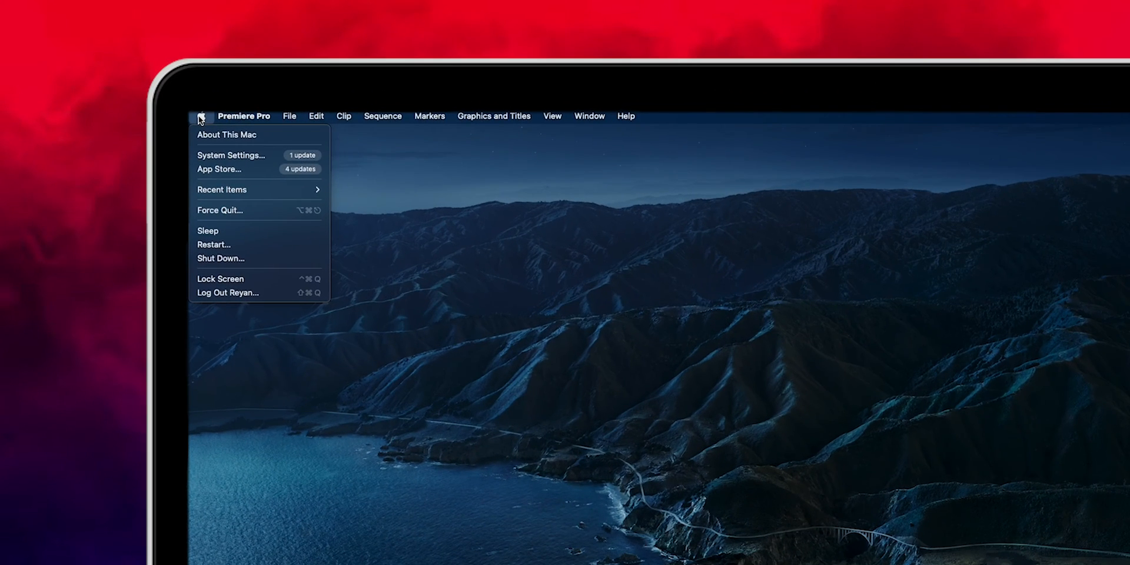
Choose Restart from the Apple menu on the Finder desktop
click(214, 244)
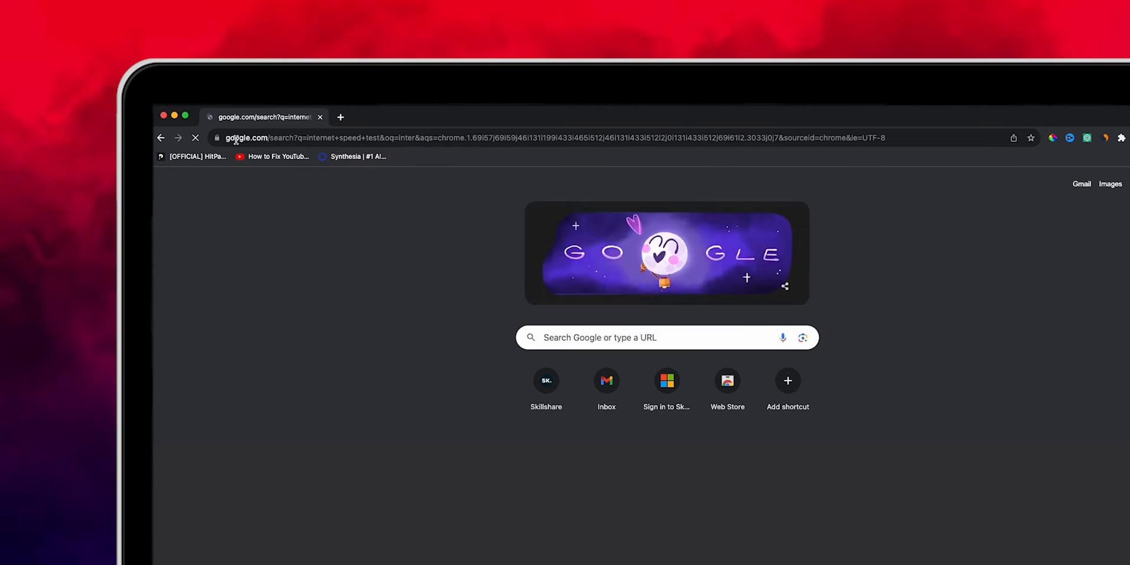
Start Google's internet speed test from the search results
click(423, 269)
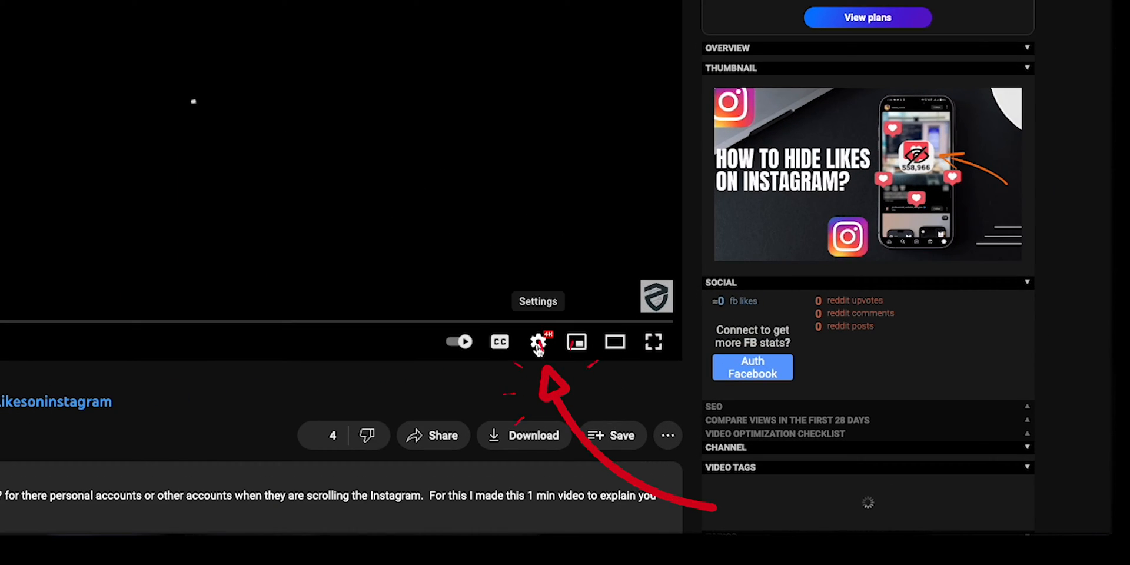
Lower the Instagram likes video's resolution through the player's Settings gear
click(537, 341)
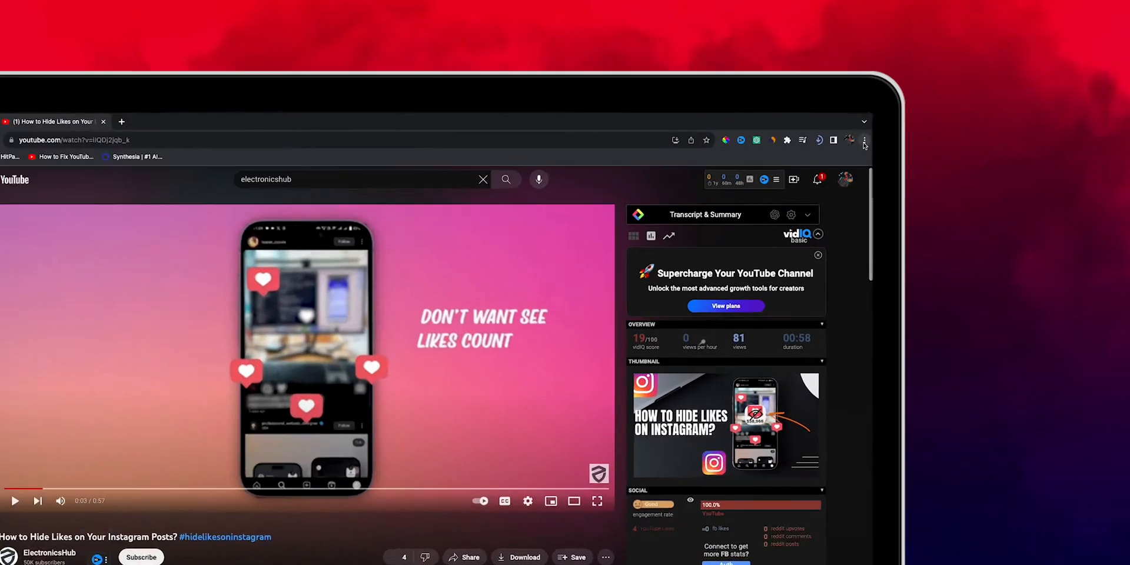
Open Clear Browsing Data from Chrome's three-dot menu under More Tools
click(864, 140)
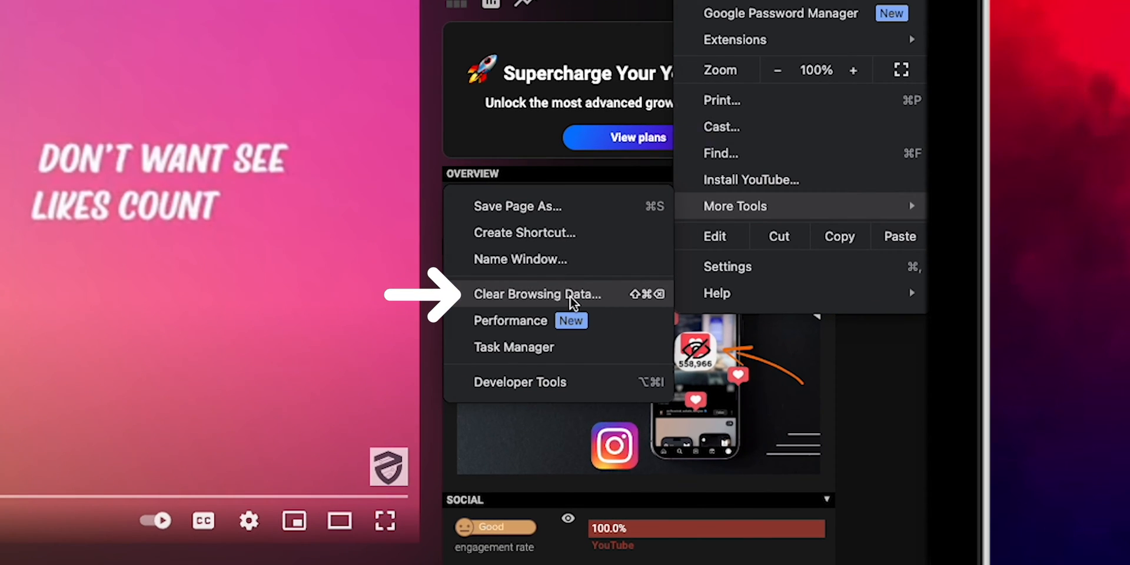
click(537, 295)
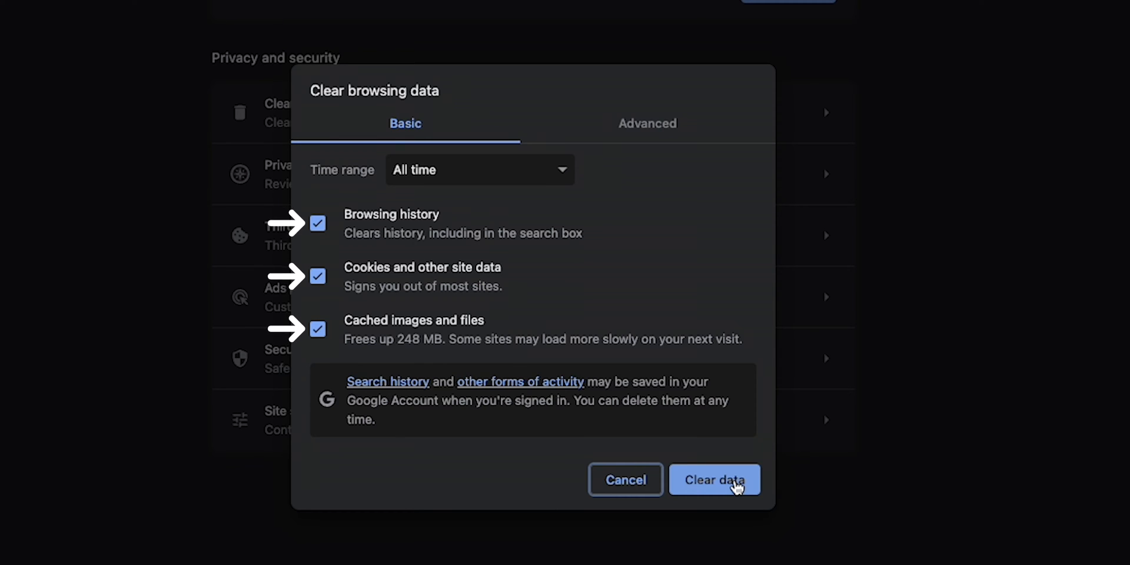
Clear all-time history, cookies and cached files with Clear data
click(714, 480)
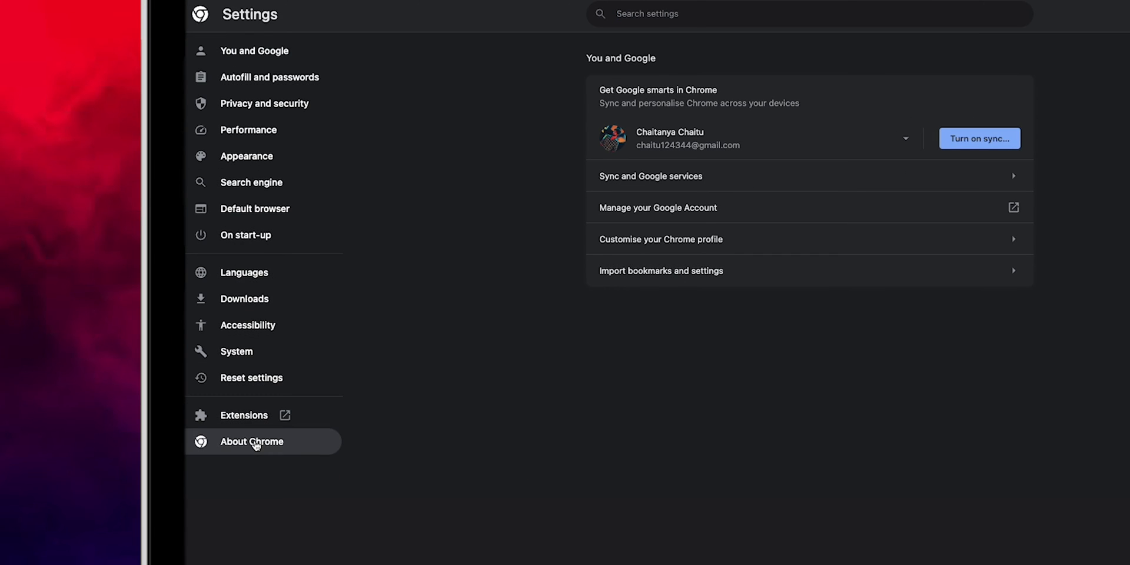
Open About Chrome in Settings to check version 116 for updates
click(251, 441)
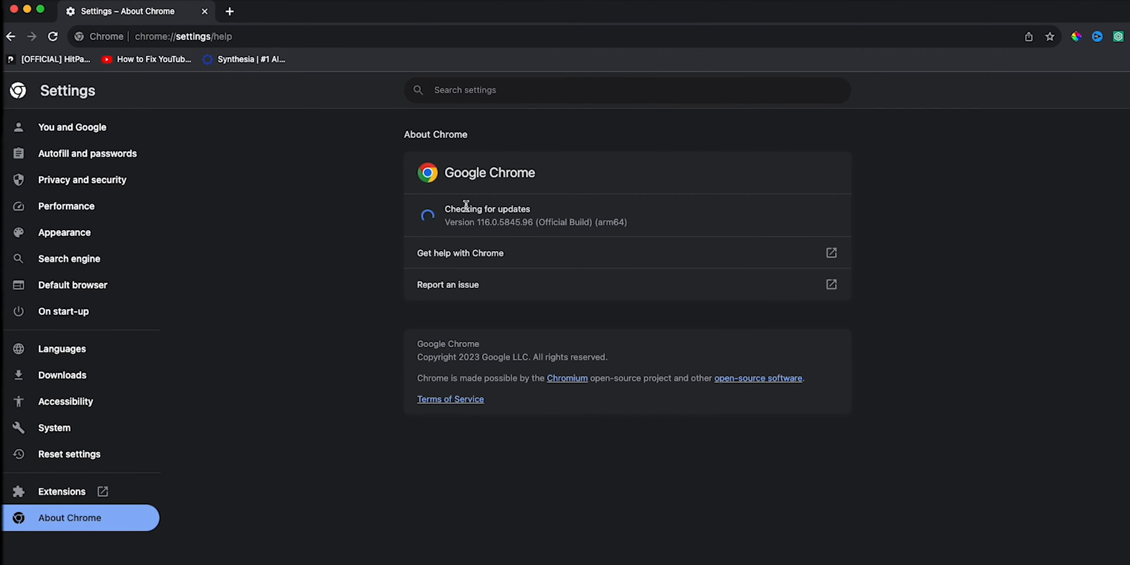
mouse_move(469, 253)
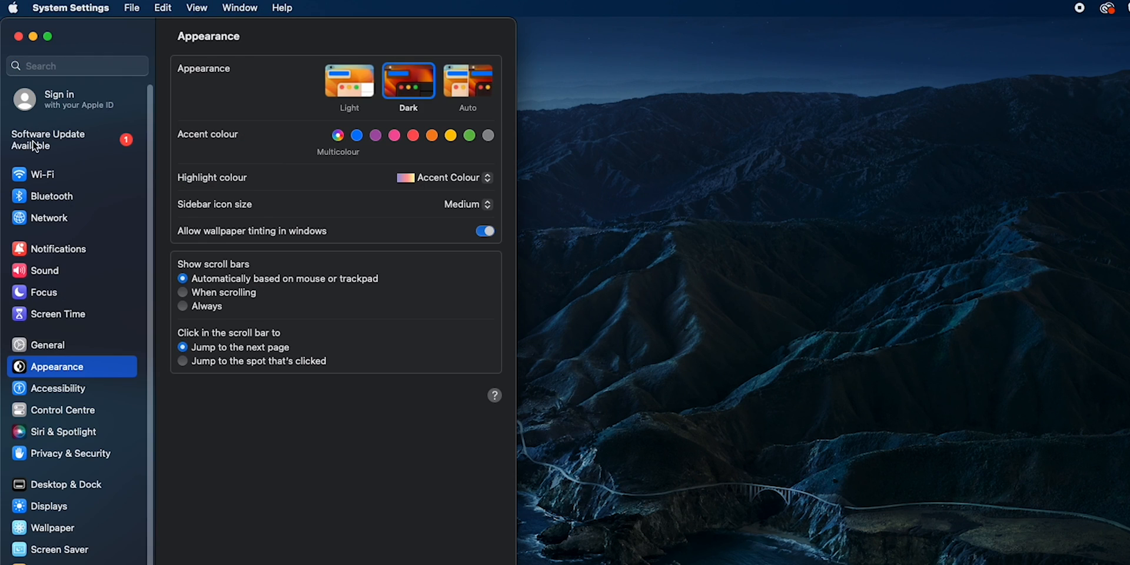
Open Software Update in System Settings, showing macOS Ventura 13.5.2 available
click(48, 140)
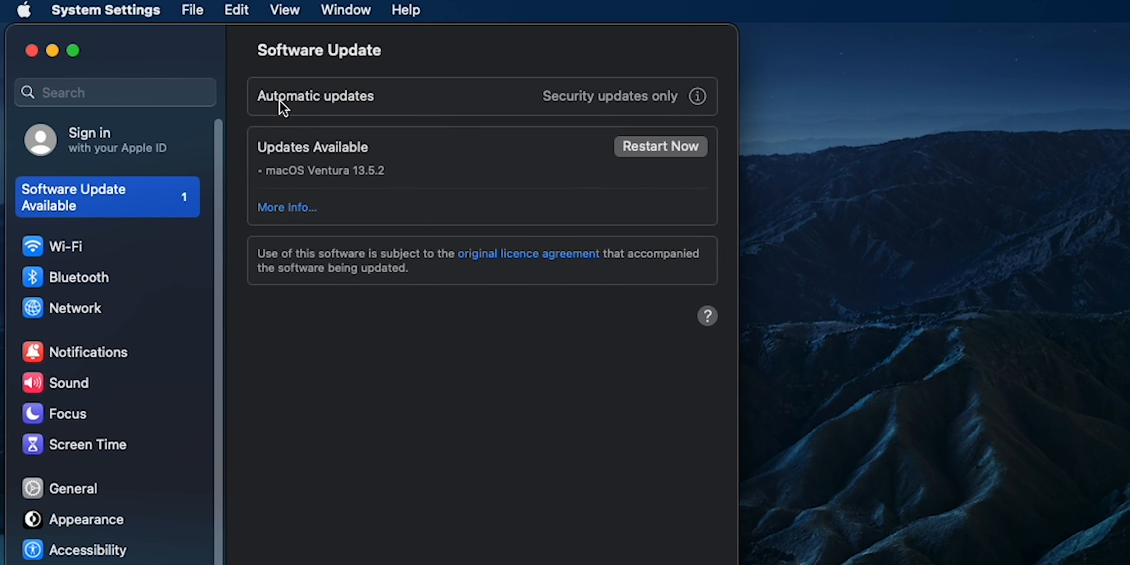